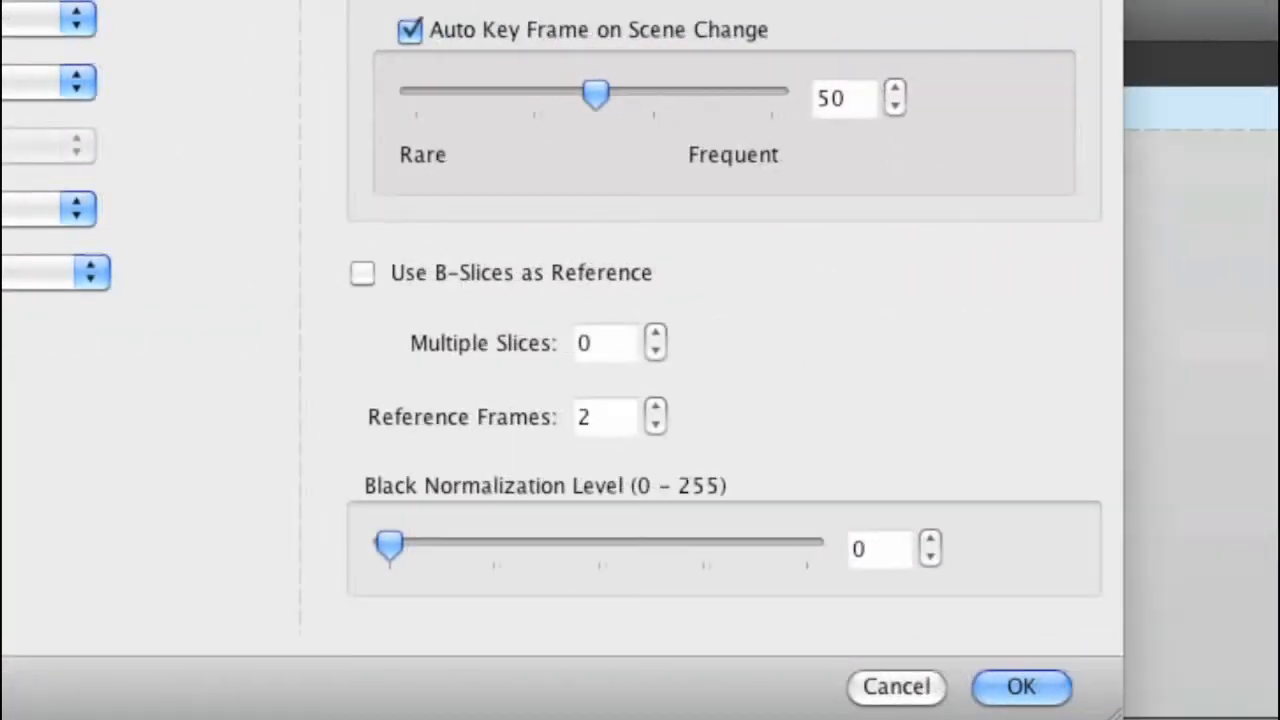
pyautogui.moveTo(445, 645)
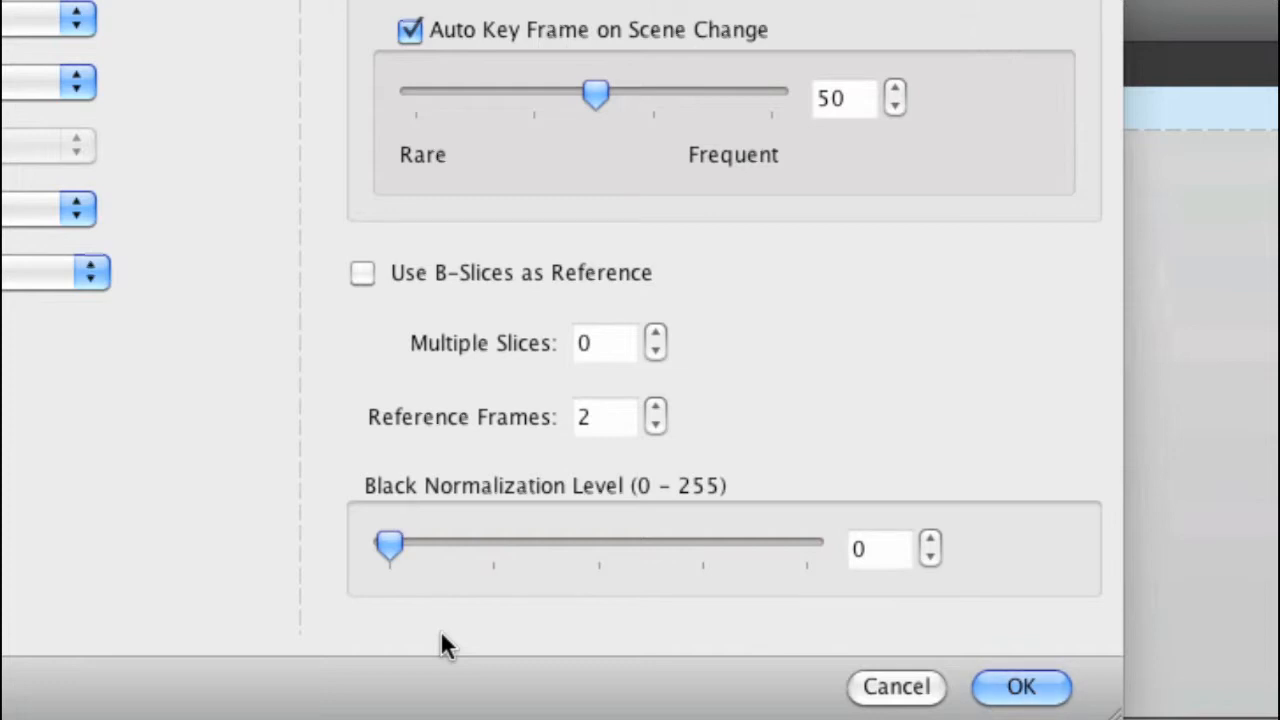
pyautogui.moveTo(527, 645)
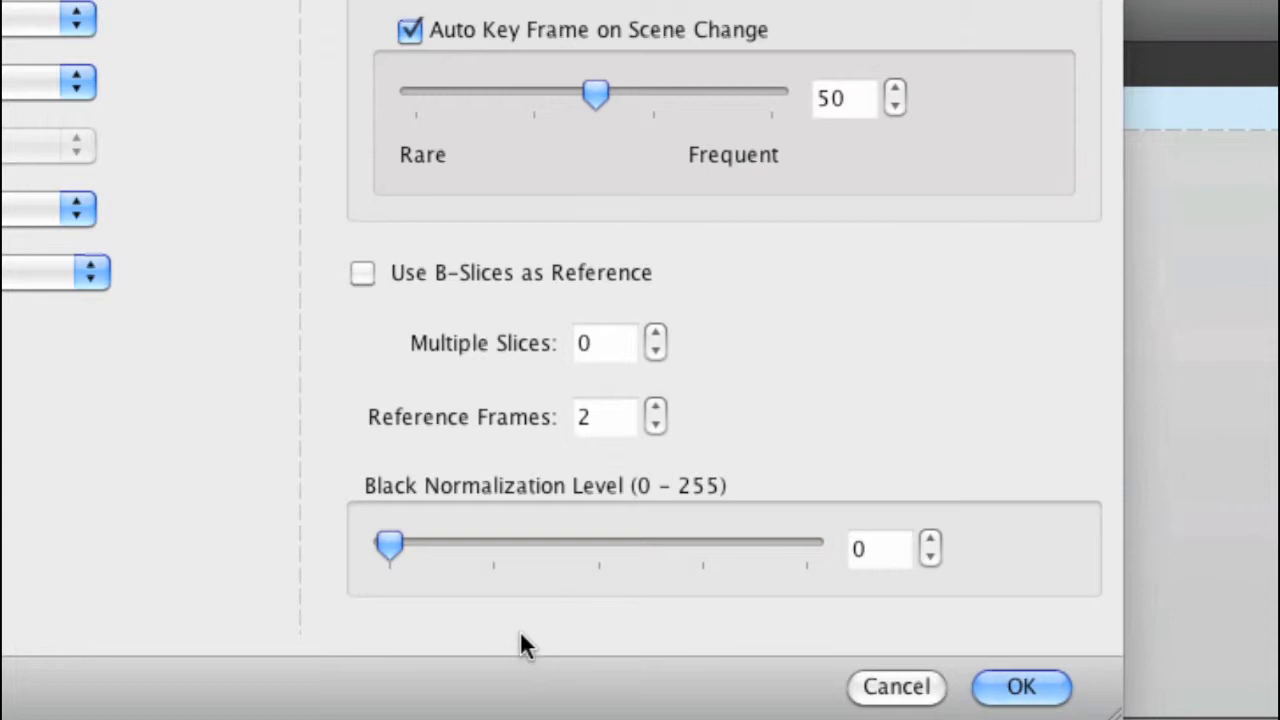
# Replace the Black Normalization Level value 0 with 16 and confirm with OK.
pyautogui.click(878, 549)
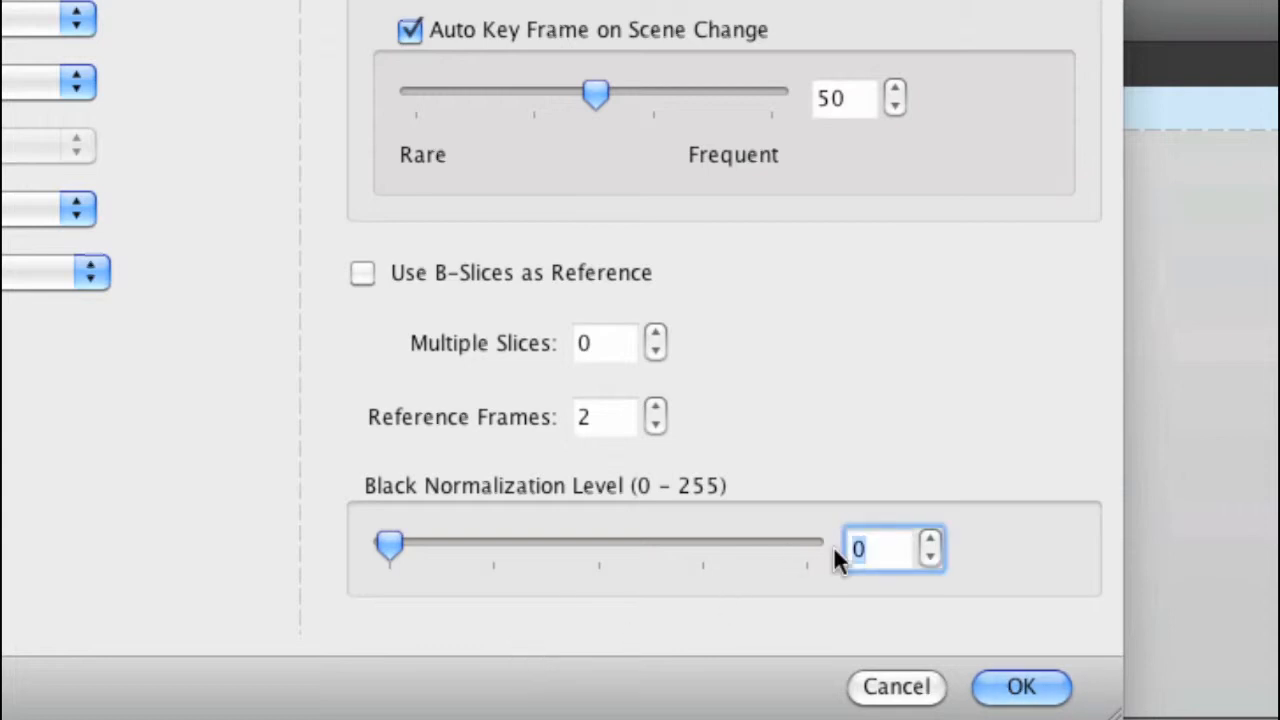
pyautogui.moveTo(388, 543); pyautogui.dragTo(415, 543)
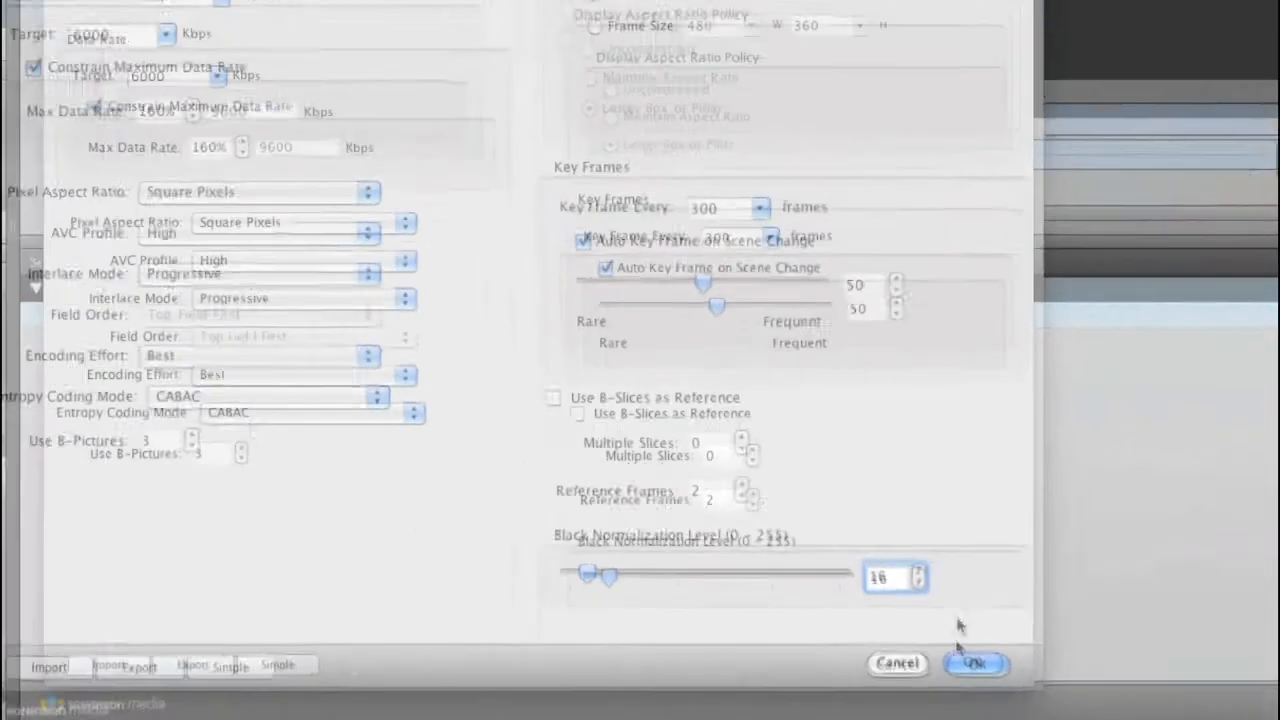
pyautogui.click(975, 663)
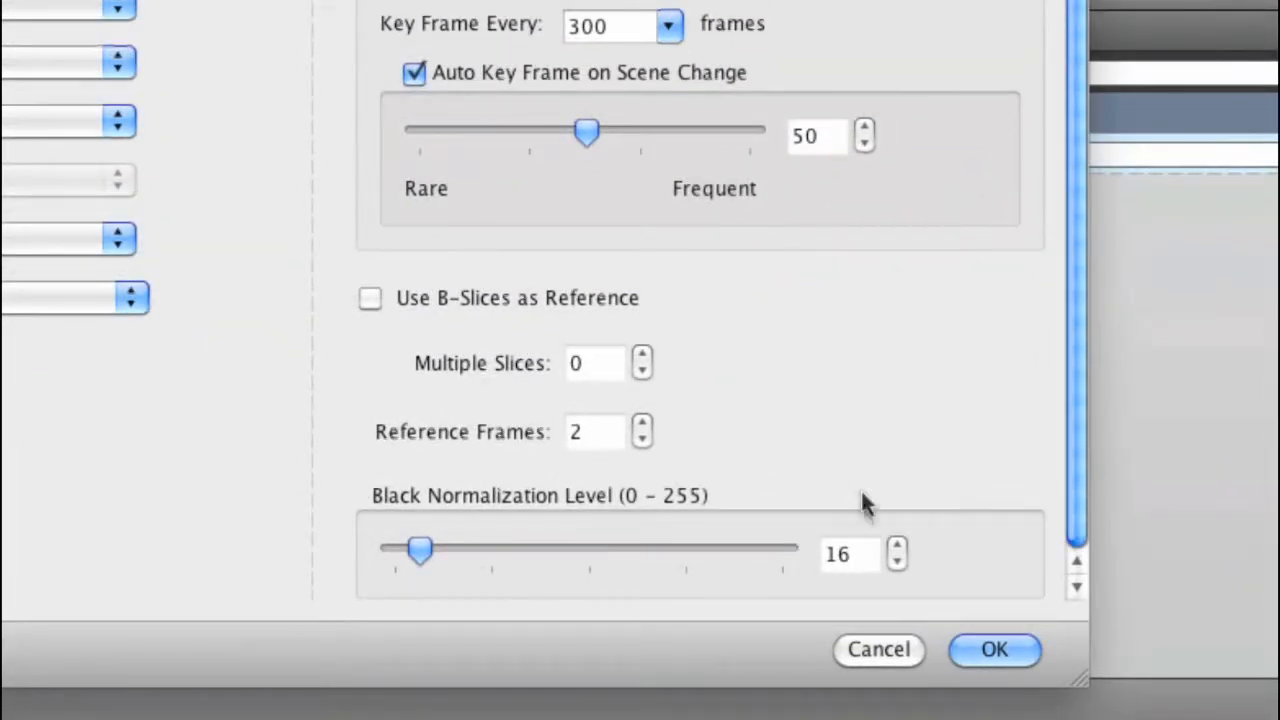
# Drag the Black Normalization Level slider up to 237, then back down to 160.
pyautogui.moveTo(419, 550); pyautogui.dragTo(755, 550)
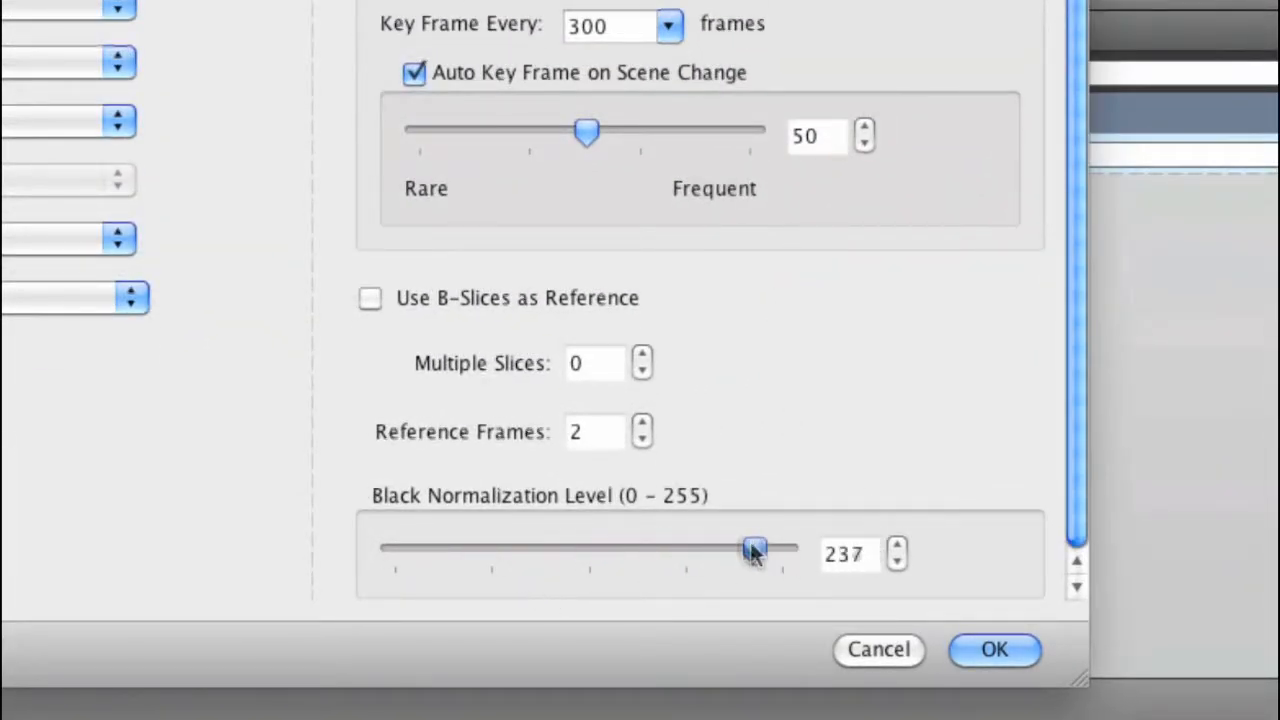
pyautogui.moveTo(755, 548); pyautogui.dragTo(637, 548)
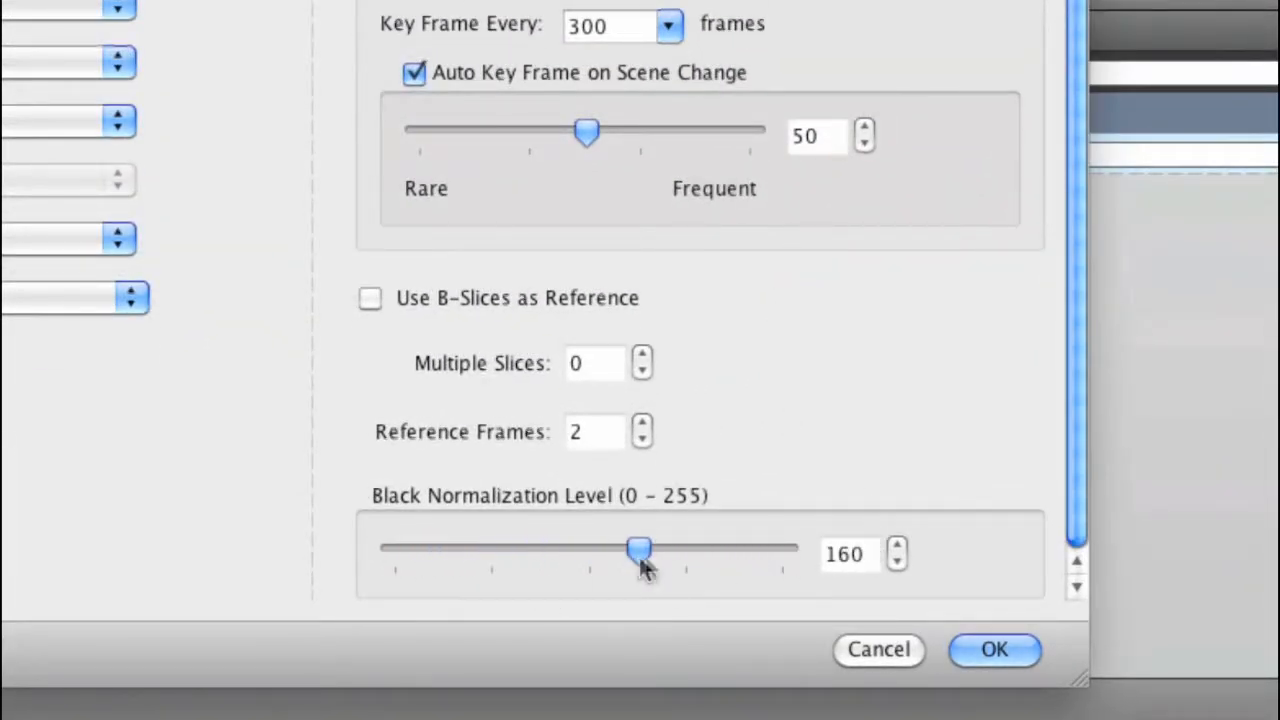